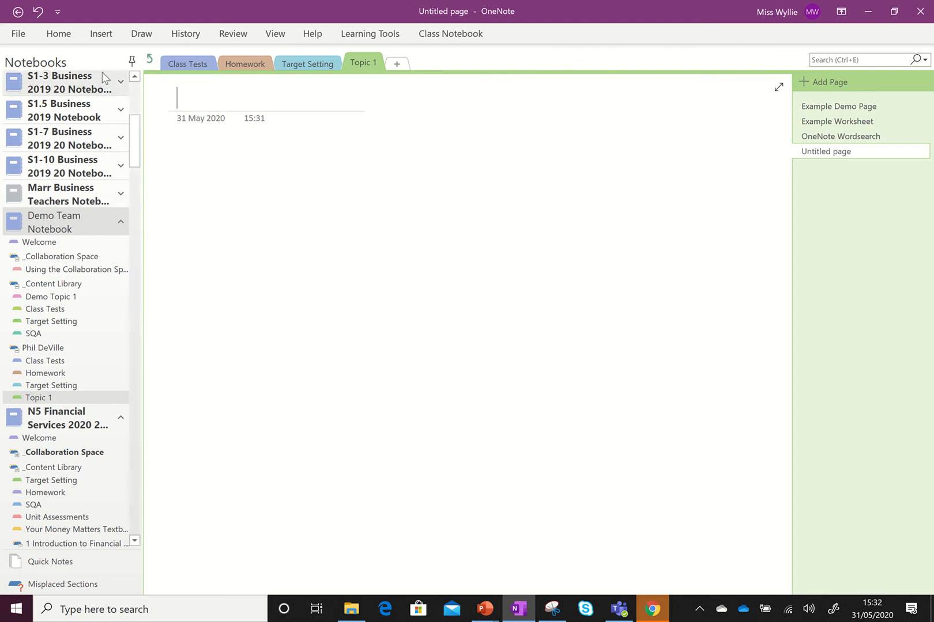
- Choose the Higher Accounting past paper from the CfE Higher Accounting folder as a file attachment
{"action": "left_click", "coordinate": [100, 34]}
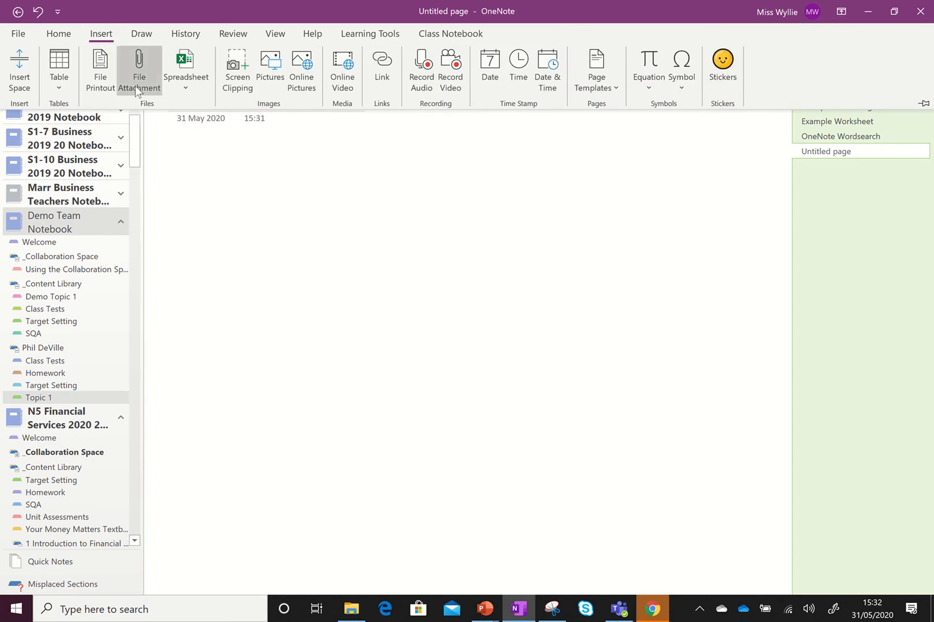
{"action": "left_click", "coordinate": [139, 69]}
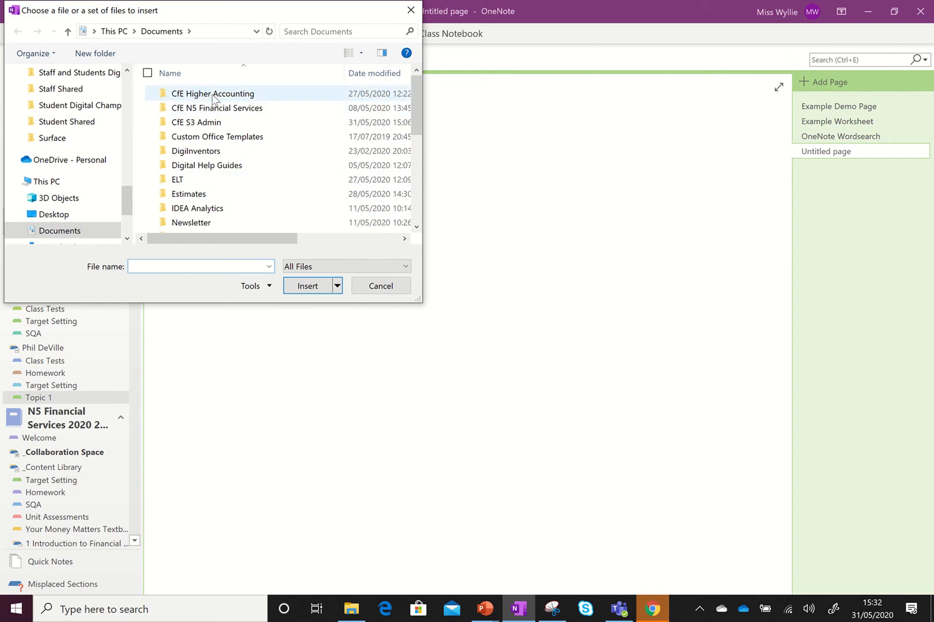
{"action": "double_click", "coordinate": [212, 93]}
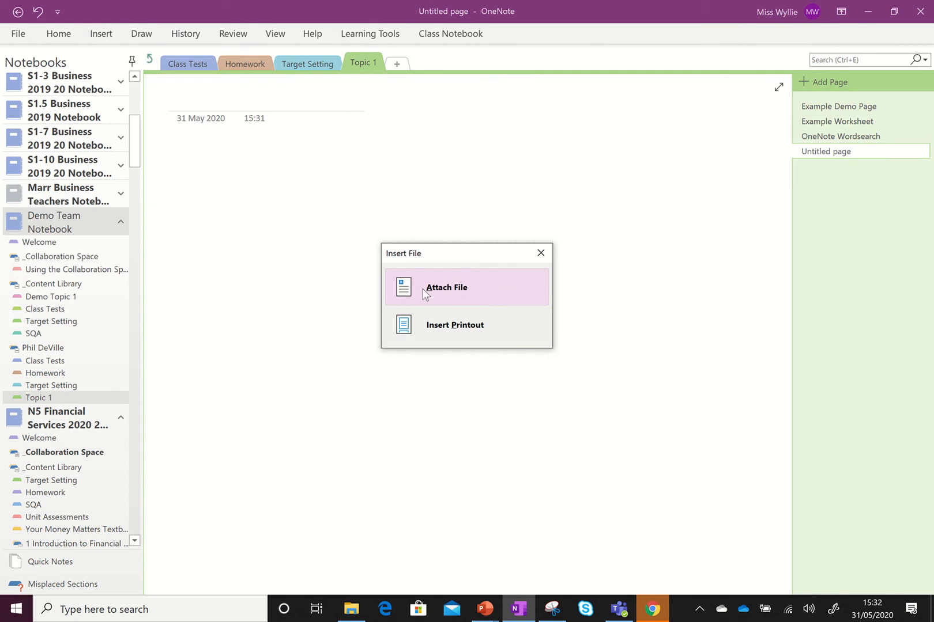
{"action": "mouse_move", "coordinate": [455, 325]}
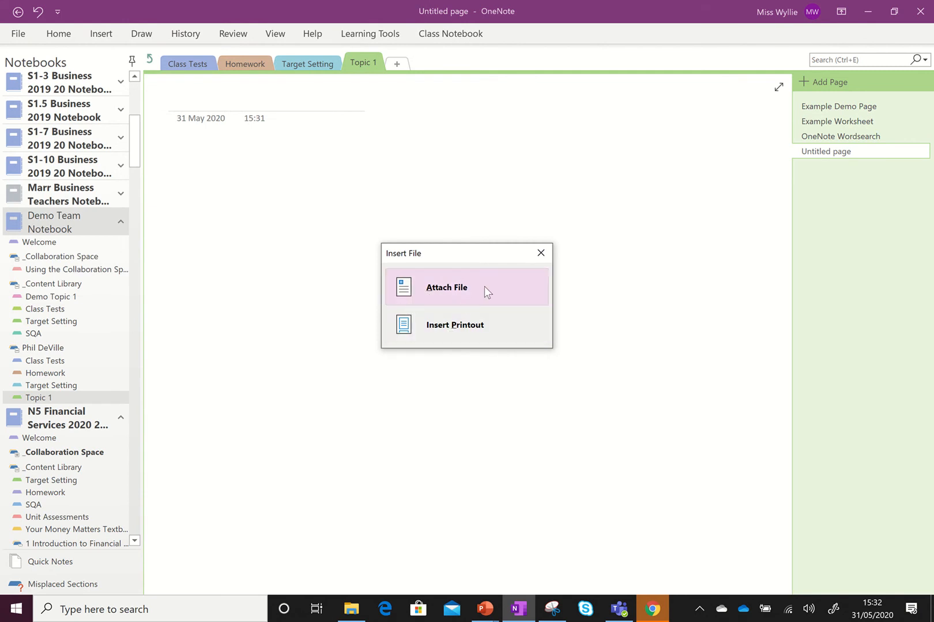
{"action": "mouse_move", "coordinate": [475, 339]}
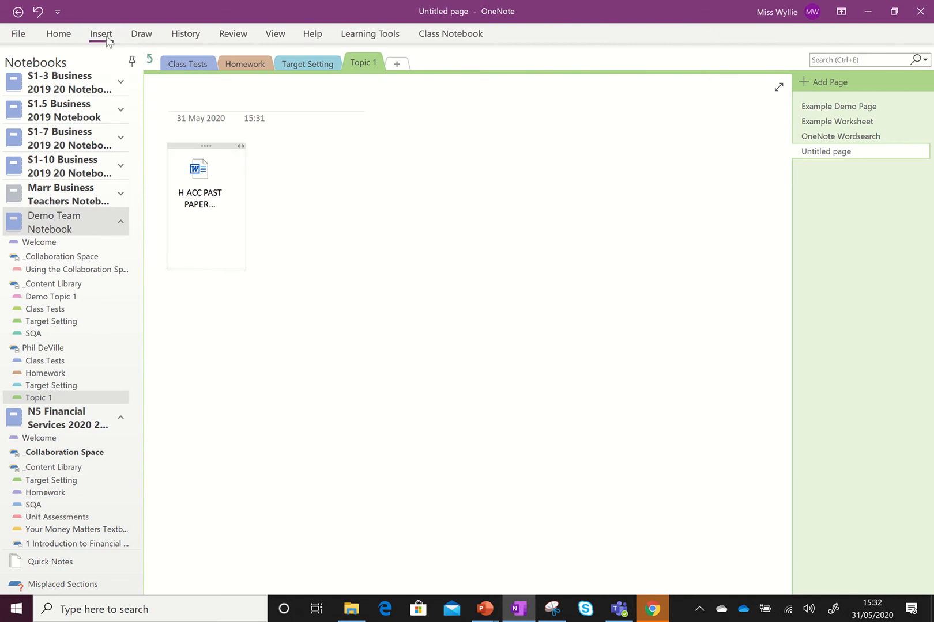
{"action": "mouse_move", "coordinate": [100, 72]}
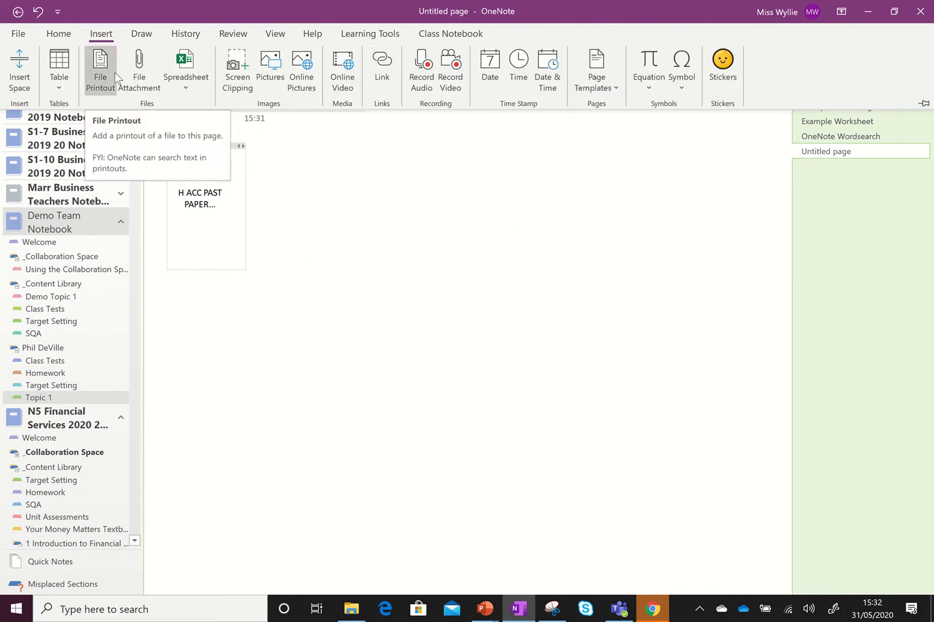
- Insert Budgeting Student Notes1 from the 3 Cash Budgets folder as a file printout
{"action": "left_click", "coordinate": [99, 71]}
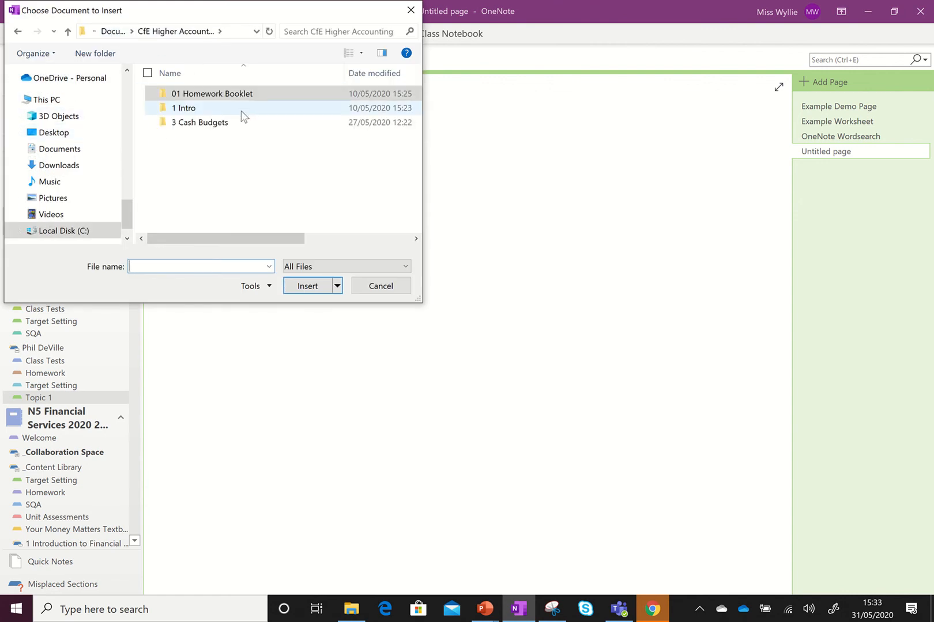
{"action": "double_click", "coordinate": [199, 122]}
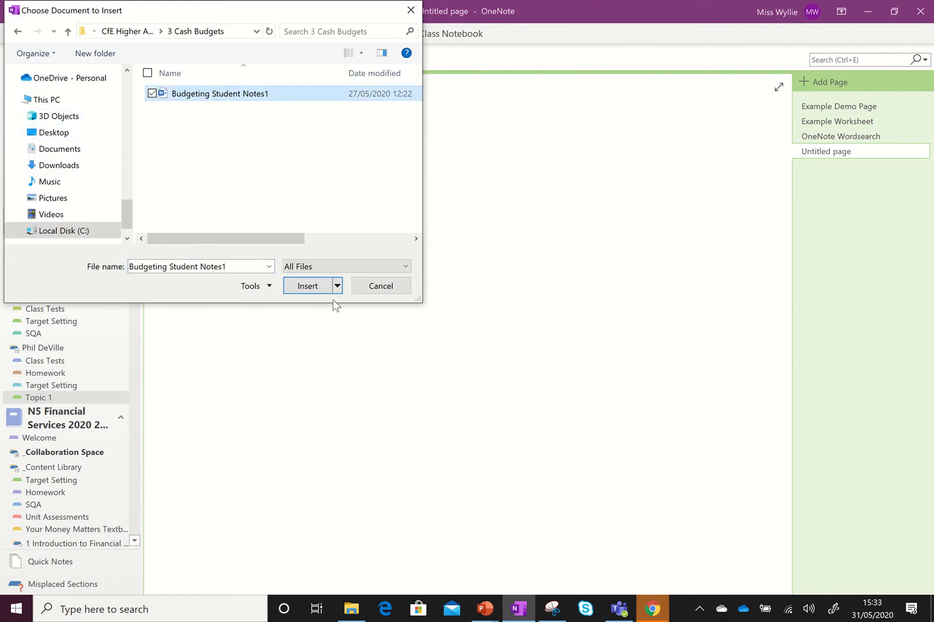
{"action": "left_click", "coordinate": [307, 286]}
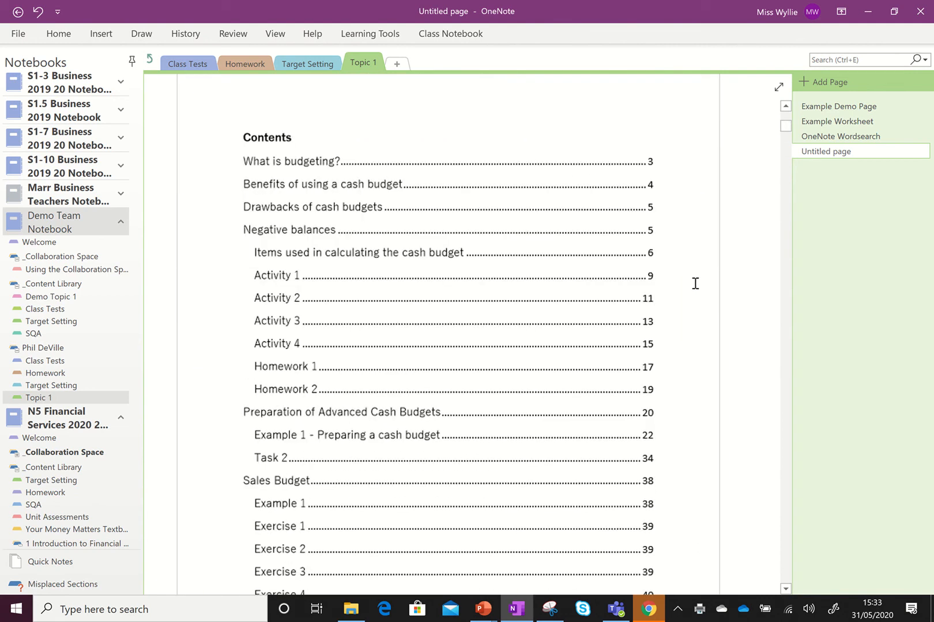
- Title the page 'Insert File' and add a new untitled page to Topic 1
{"action": "scroll", "scroll_direction": "down", "scroll_amount": 3}
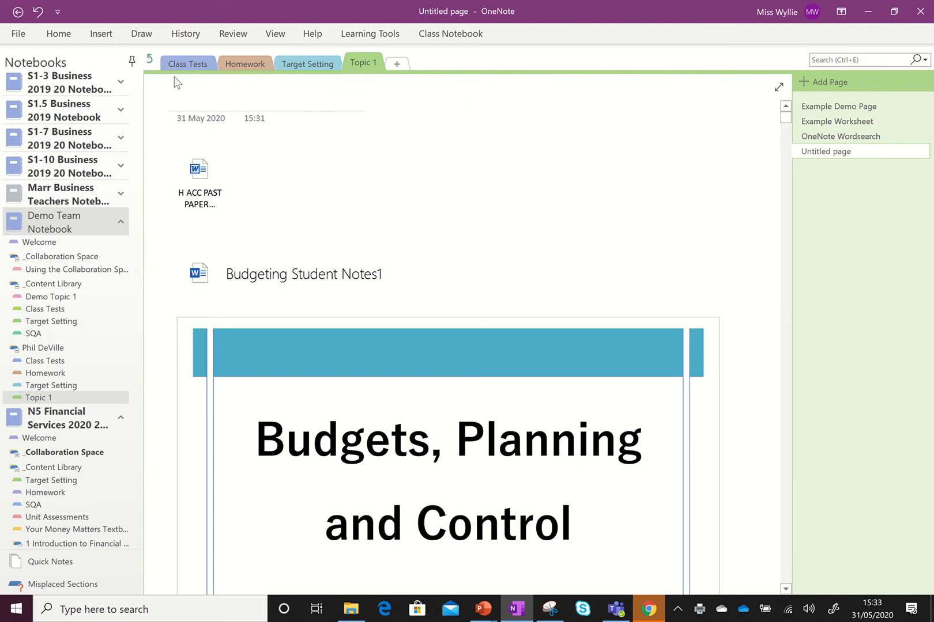
{"action": "mouse_move", "coordinate": [200, 173]}
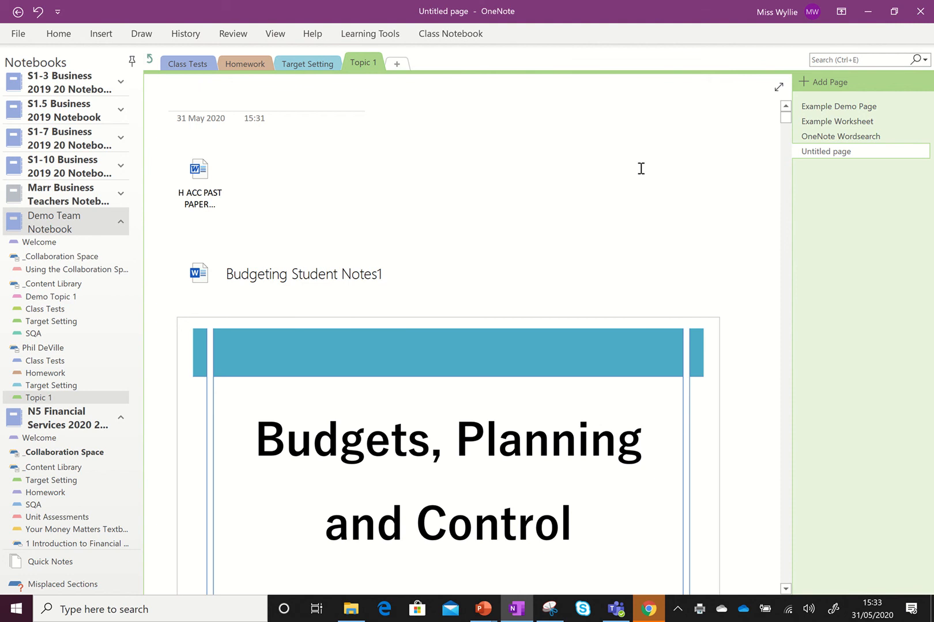
{"action": "mouse_move", "coordinate": [643, 153]}
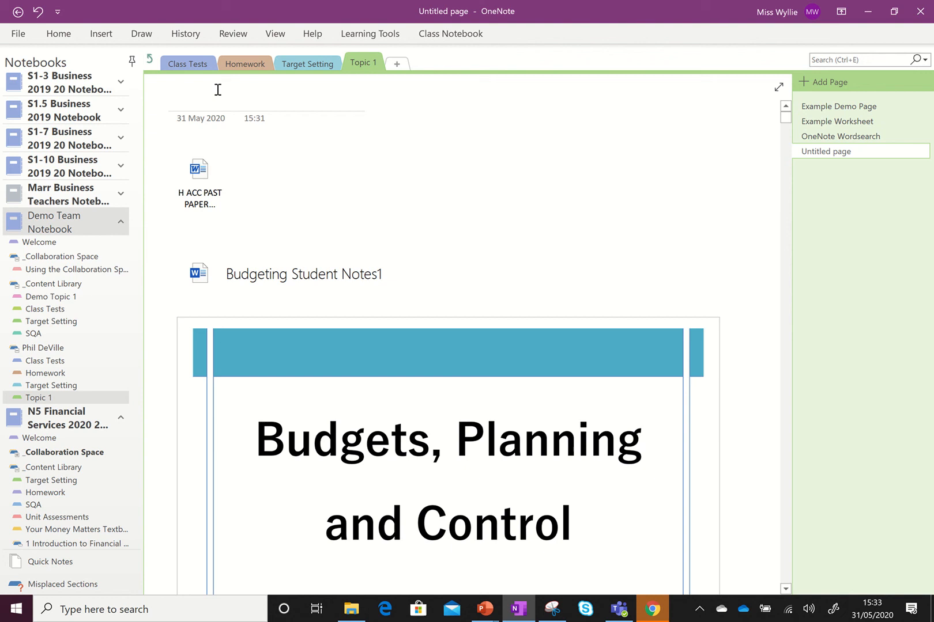
{"action": "type", "text": "Insert File"}
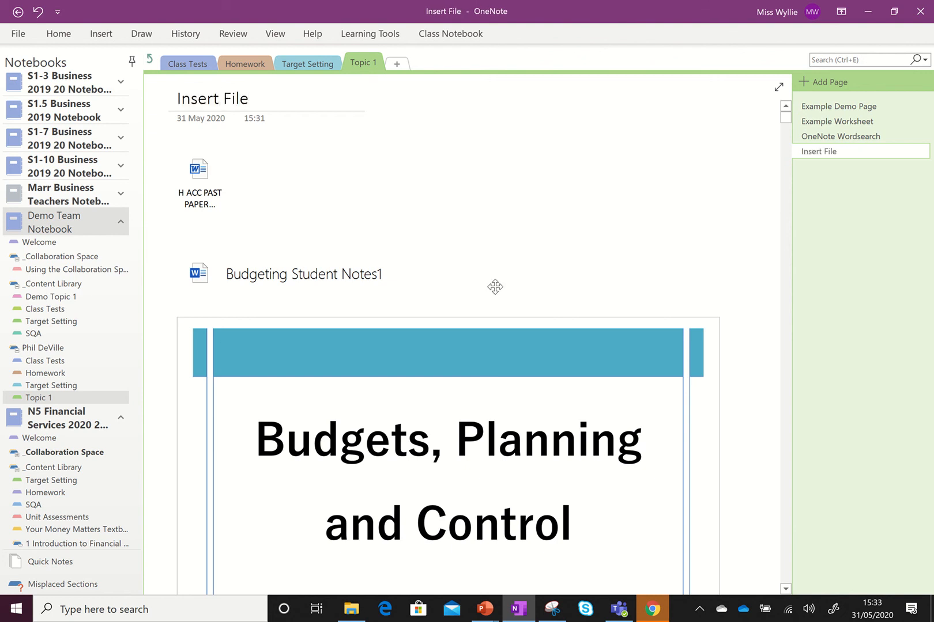
{"action": "left_click", "coordinate": [827, 82]}
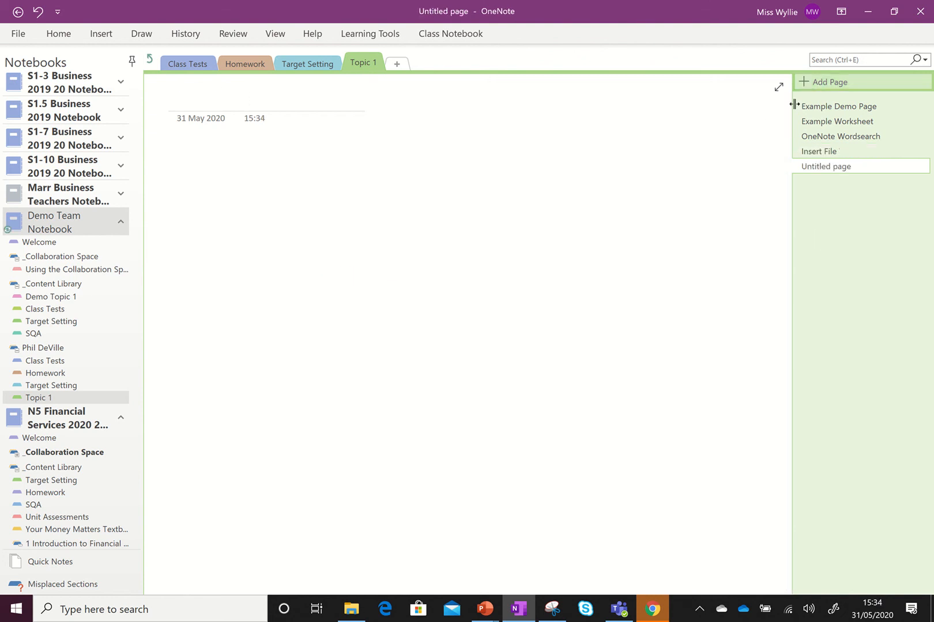
- Drag the 1 Introduction to OneNote presentation from File Explorer onto the page as a printout
{"action": "left_click", "coordinate": [350, 608]}
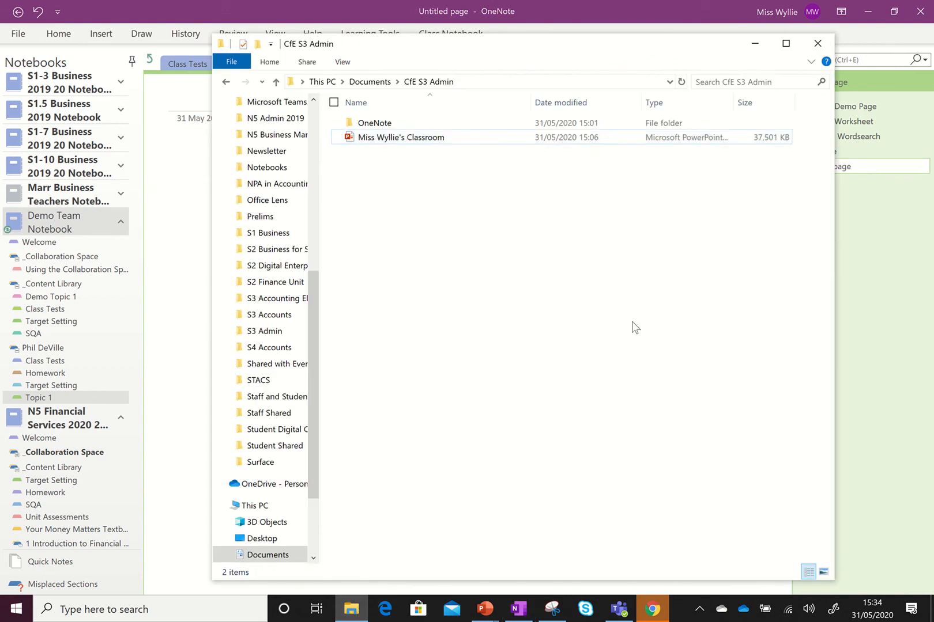
{"action": "double_click", "coordinate": [374, 123]}
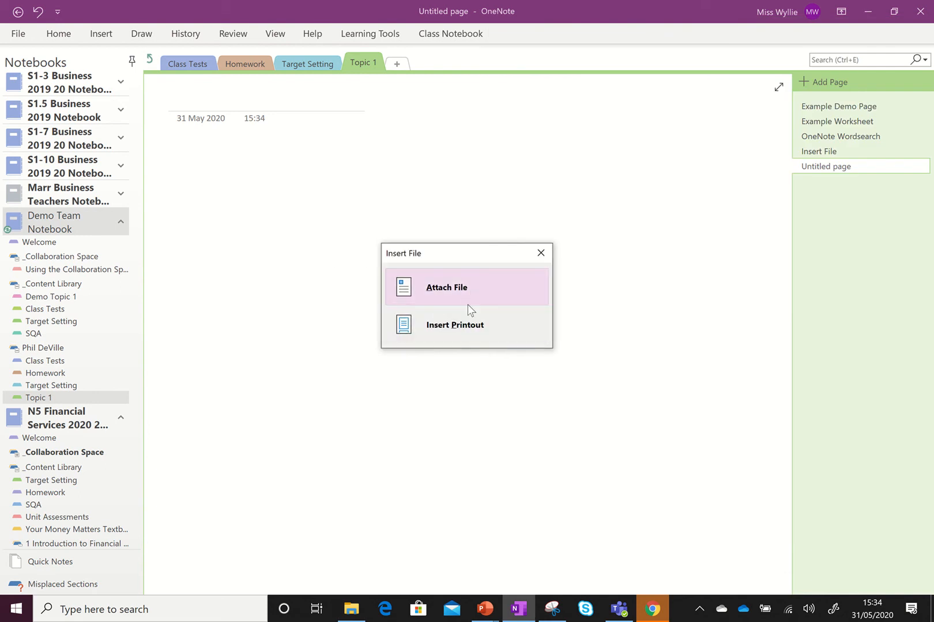
{"action": "mouse_move", "coordinate": [454, 325]}
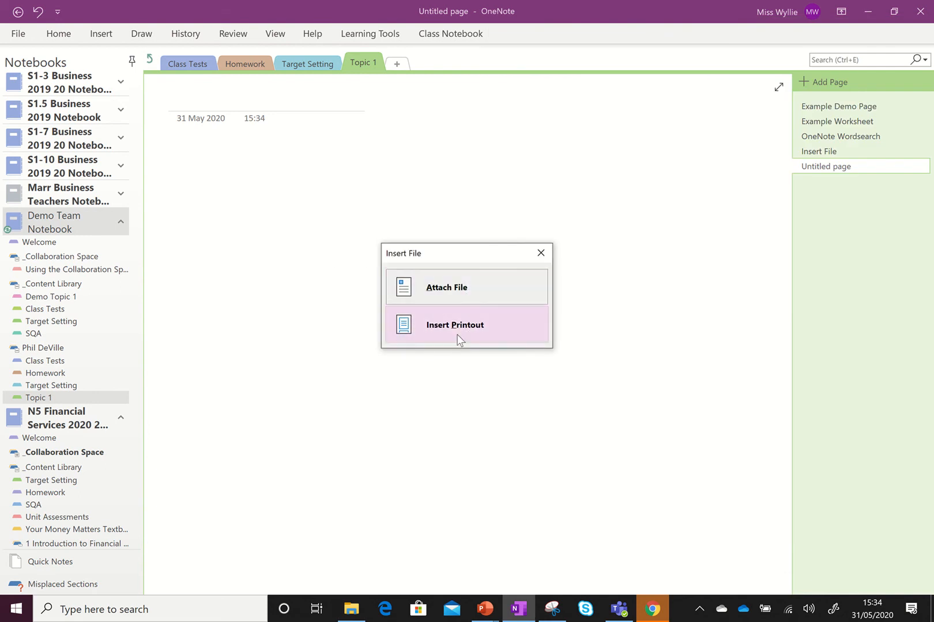
{"action": "left_click", "coordinate": [484, 609]}
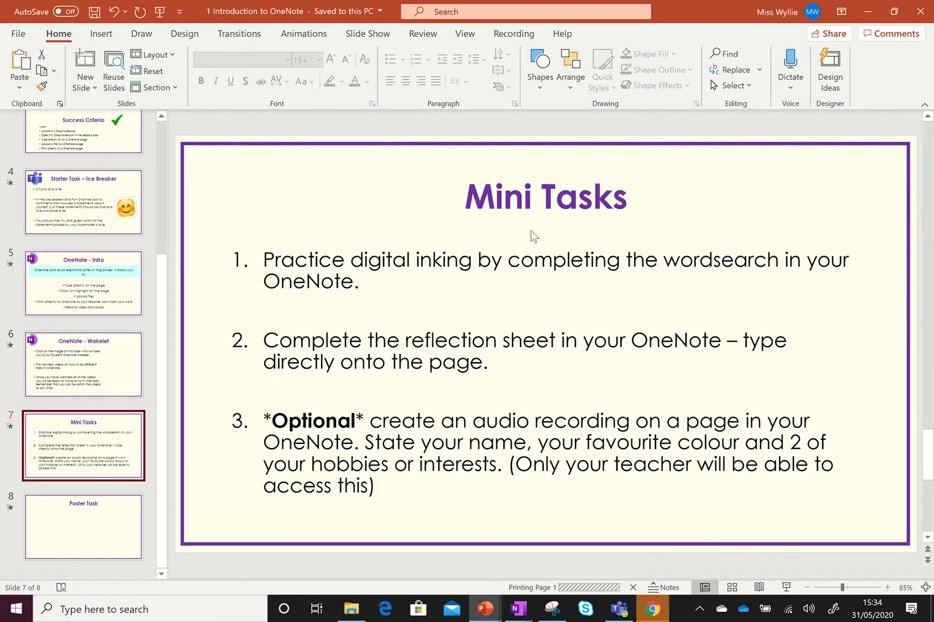
- Return to OneNote and scroll through the inserted presentation's slide printout
{"action": "left_click", "coordinate": [517, 609]}
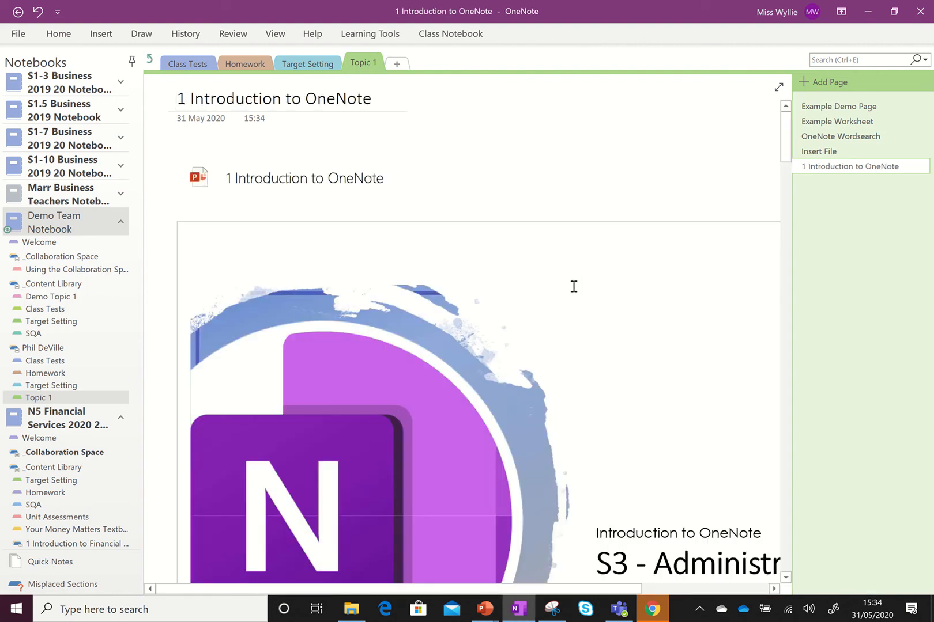
{"action": "scroll", "scroll_direction": "down", "scroll_amount": 3}
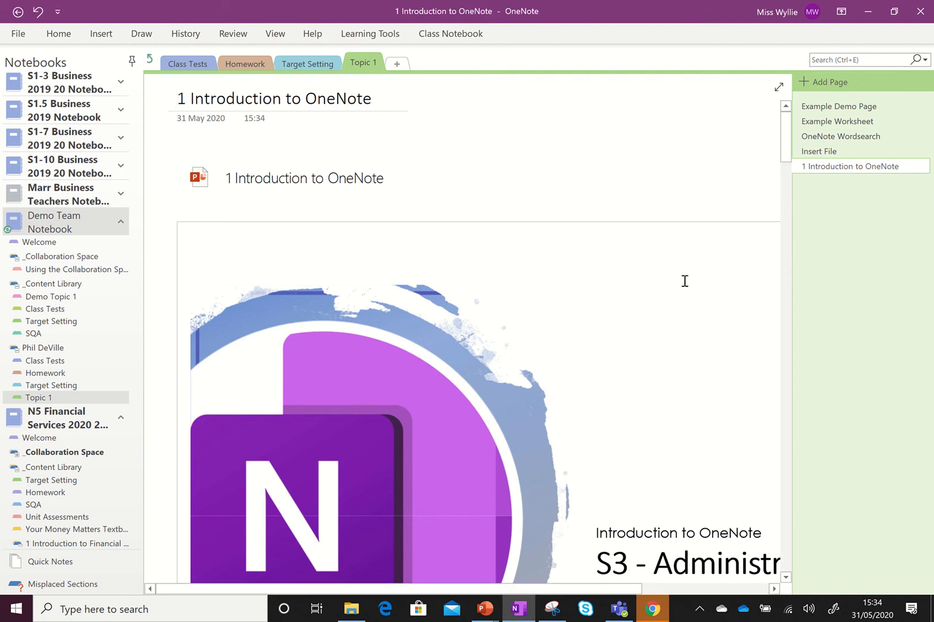
{"action": "mouse_move", "coordinate": [737, 95]}
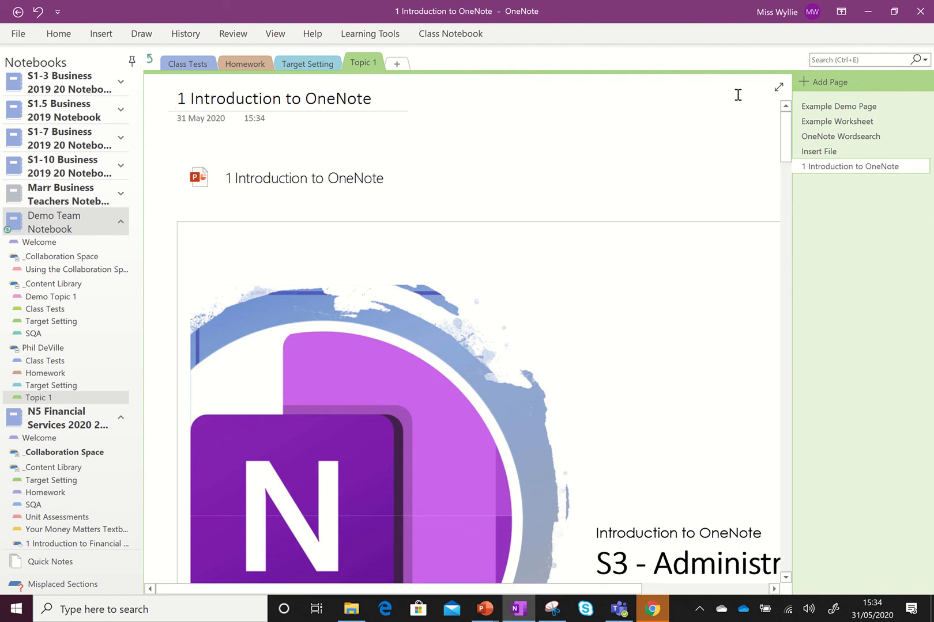